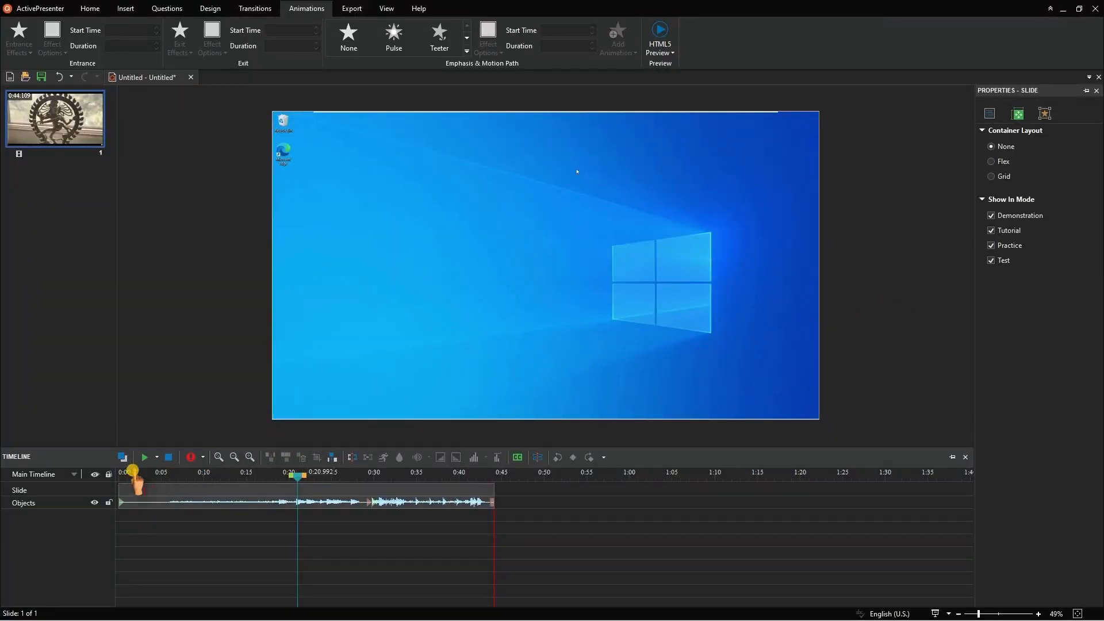
Step: Preview the timeline, insert a gap so the second clip starts near 0:39, and select it
click(144, 456)
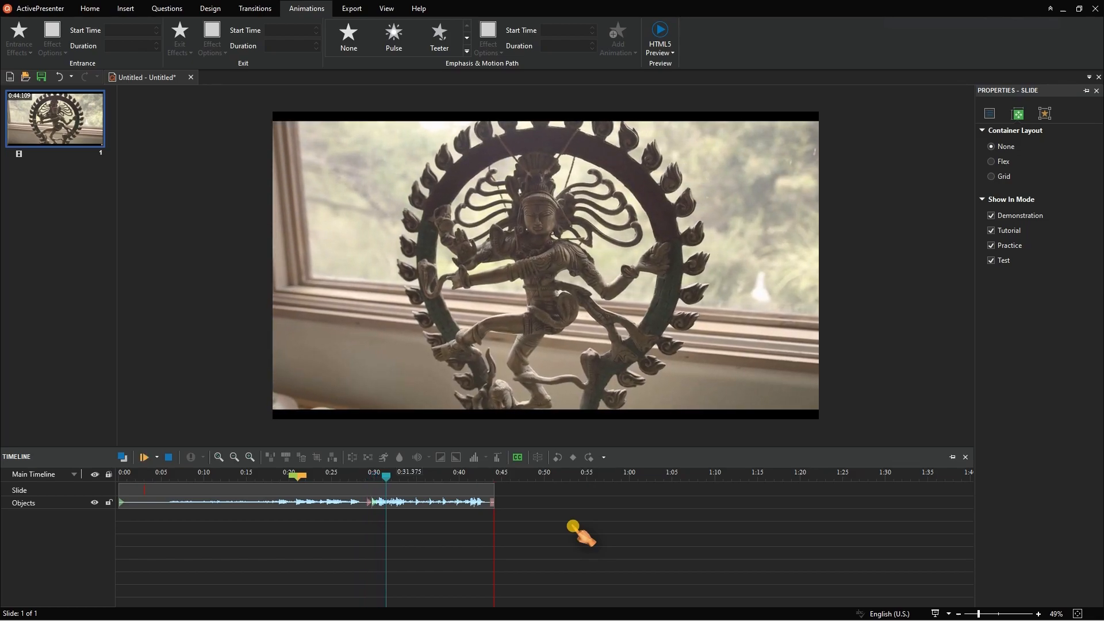
right_click(429, 508)
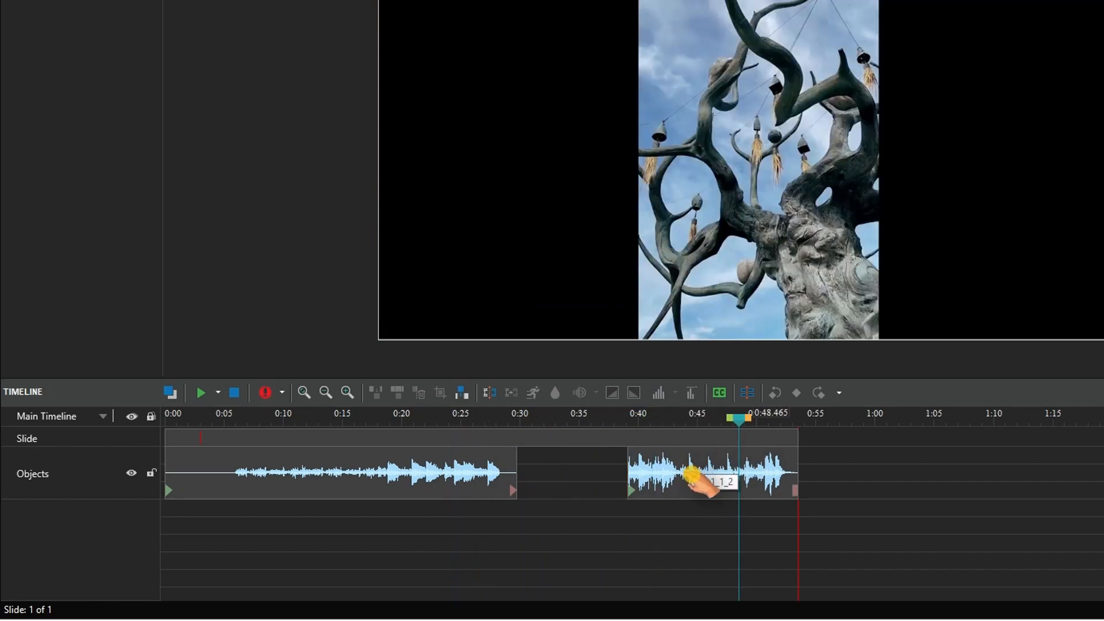
click(704, 479)
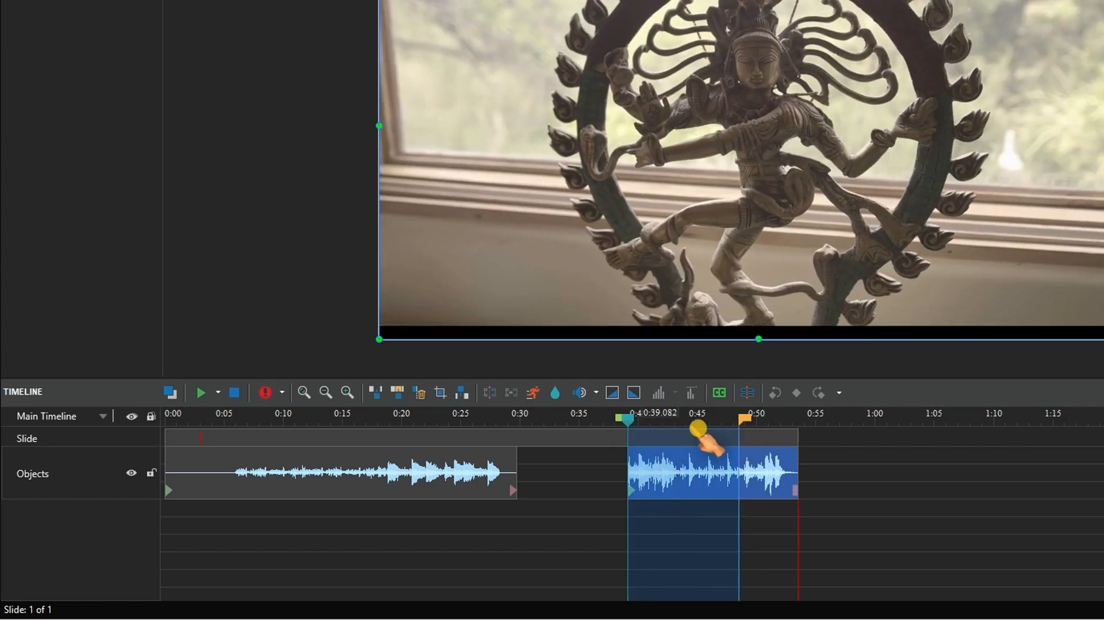
Step: Drag the range markers to cover roughly 0:50 to the second clip's end
drag(699, 429, 675, 429)
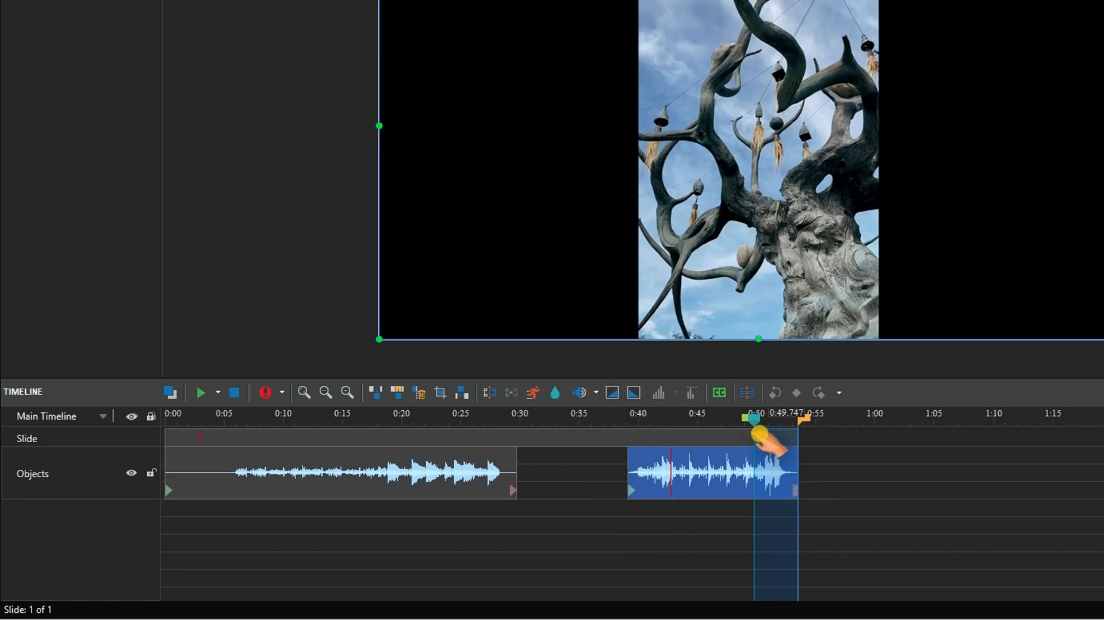
drag(756, 415, 630, 433)
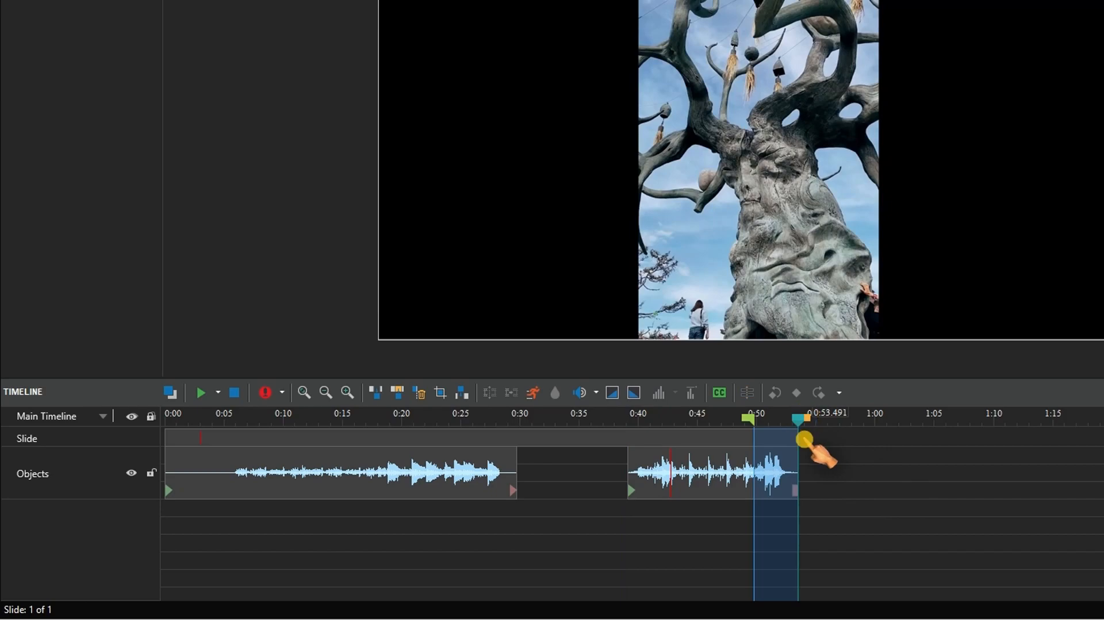
Step: Drag the range start marker back to 0:39.082 to span the whole second clip
drag(802, 423, 746, 423)
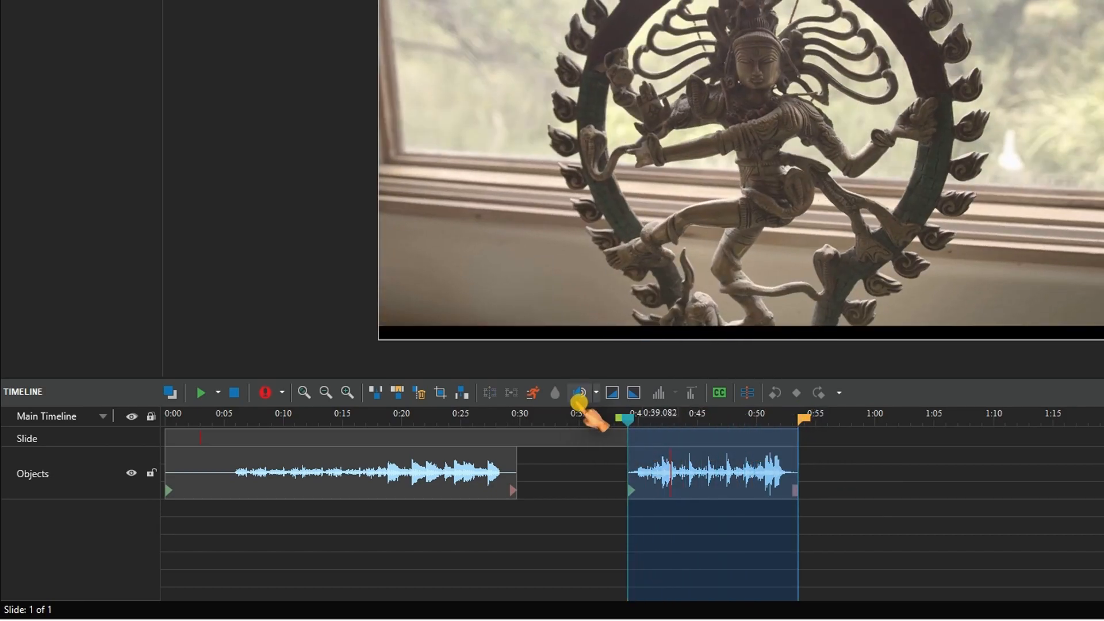
mouse_move(580, 393)
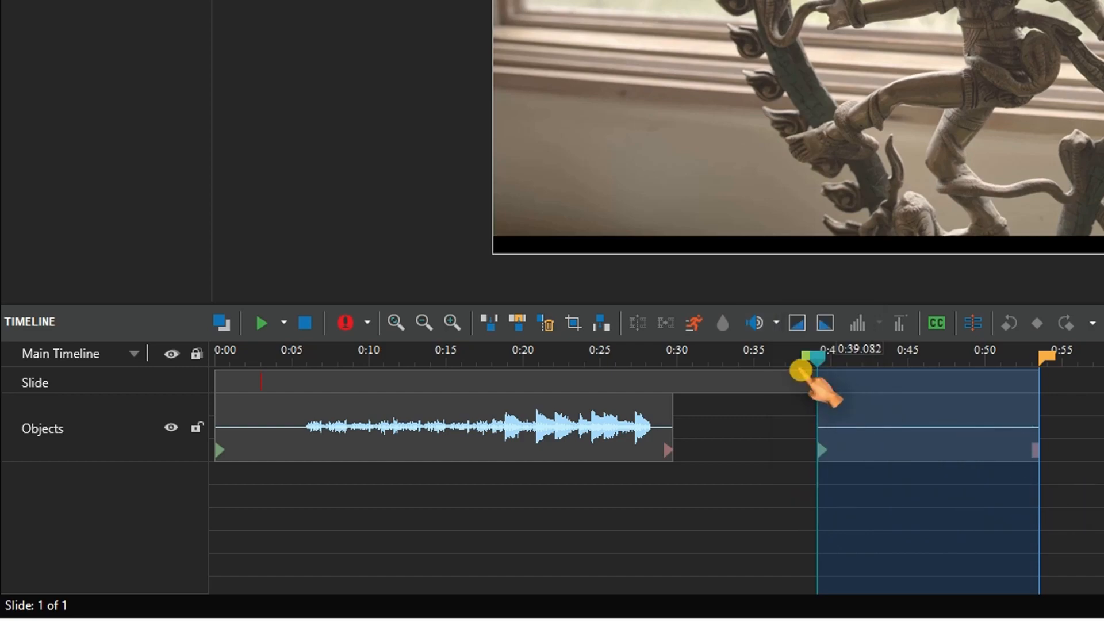
click(263, 322)
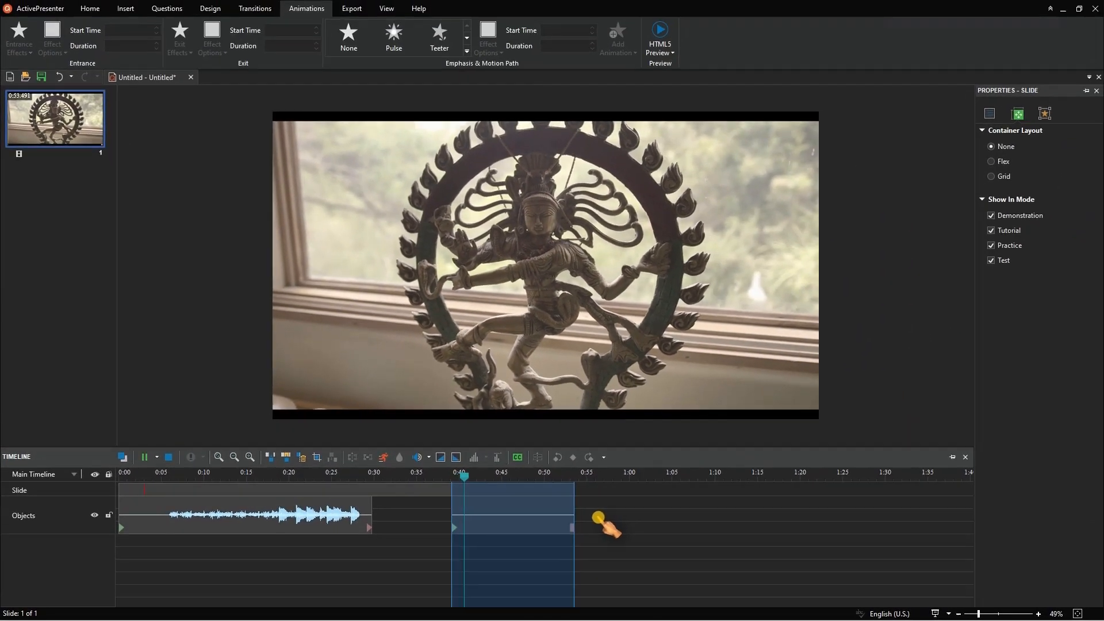
click(145, 457)
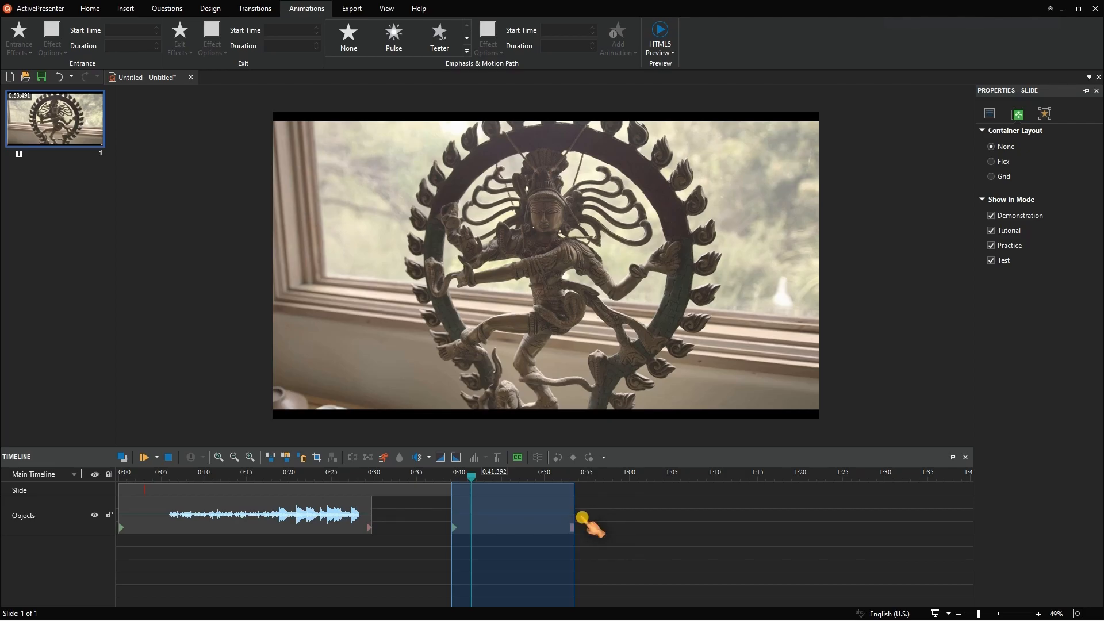